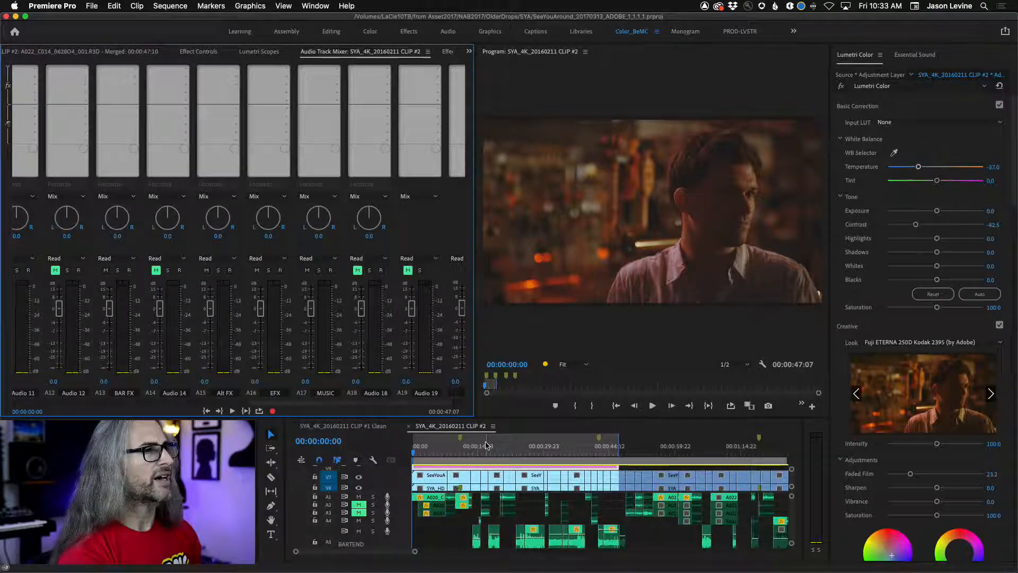
pyautogui.moveTo(488, 463)
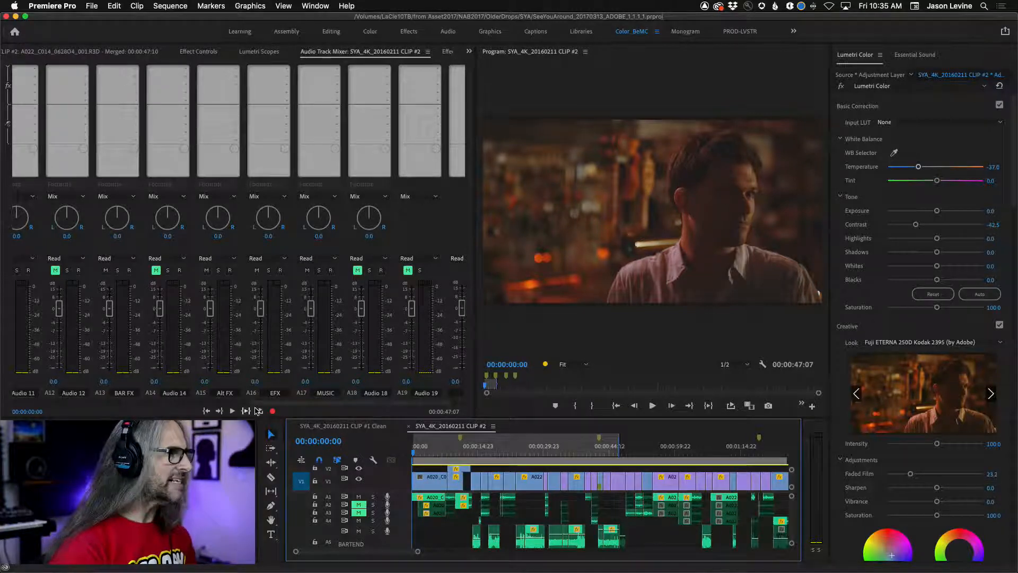
# - Scroll through the timeline and position playback before adjusting audio settings
pyautogui.hscroll(-3)
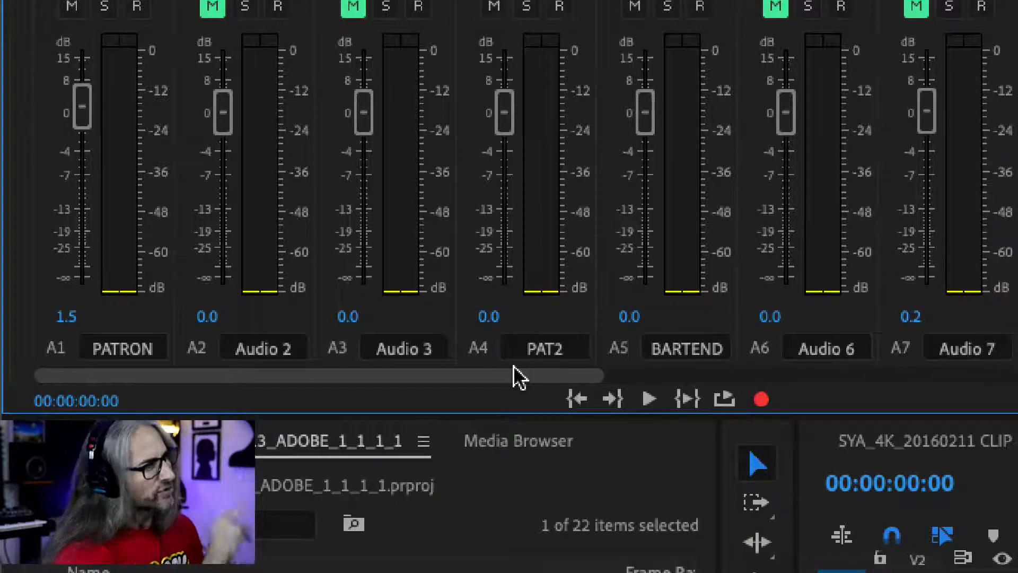
pyautogui.moveTo(609, 386)
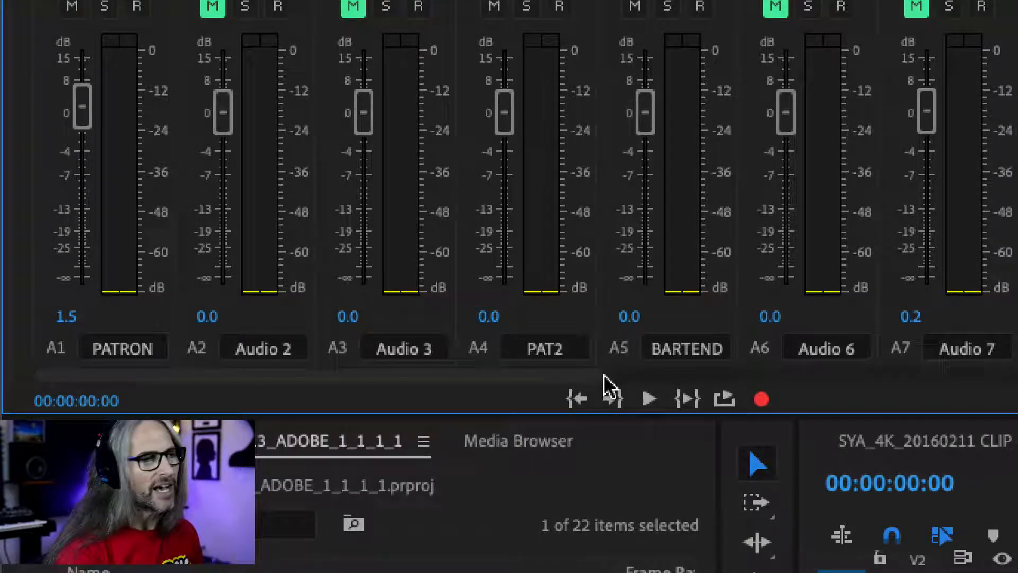
pyautogui.hscroll(3)
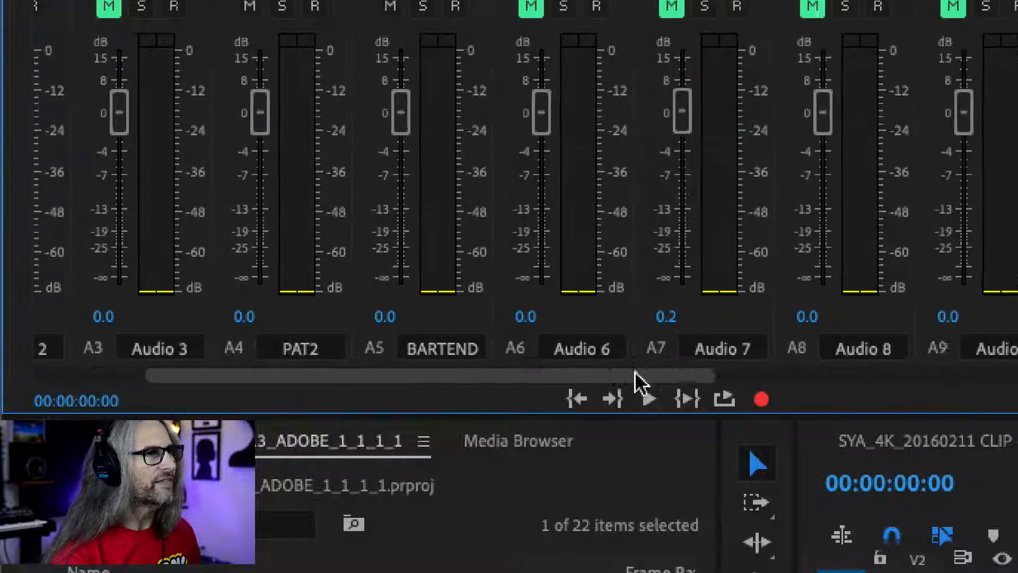
pyautogui.hscroll(3)
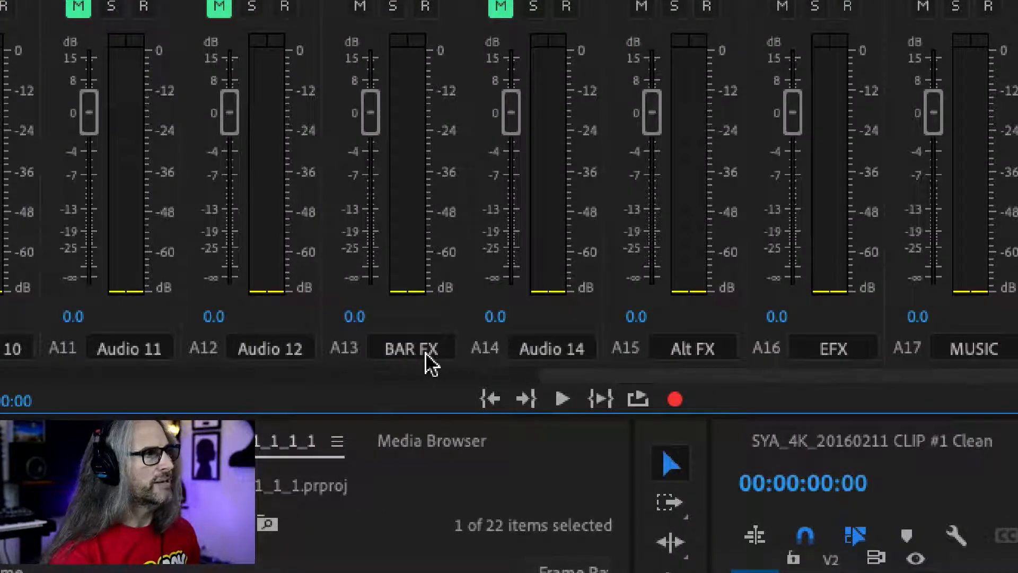
pyautogui.moveTo(344, 364)
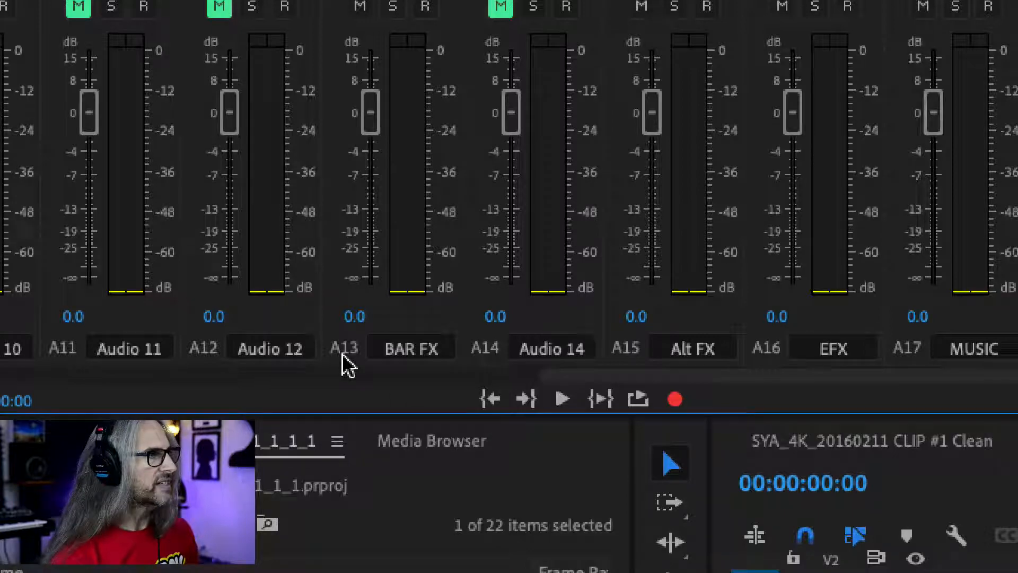
pyautogui.hscroll(3)
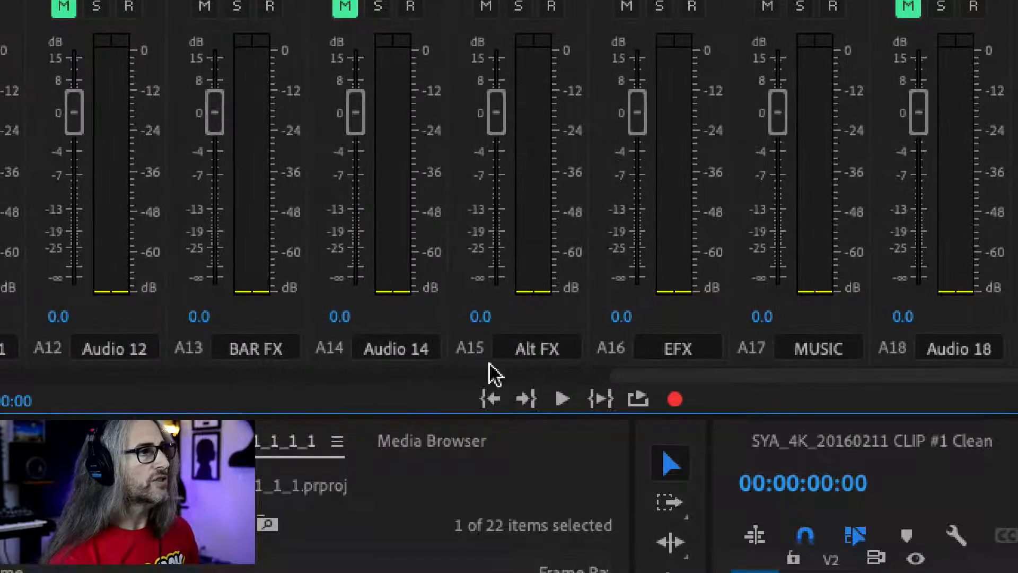
pyautogui.hscroll(3)
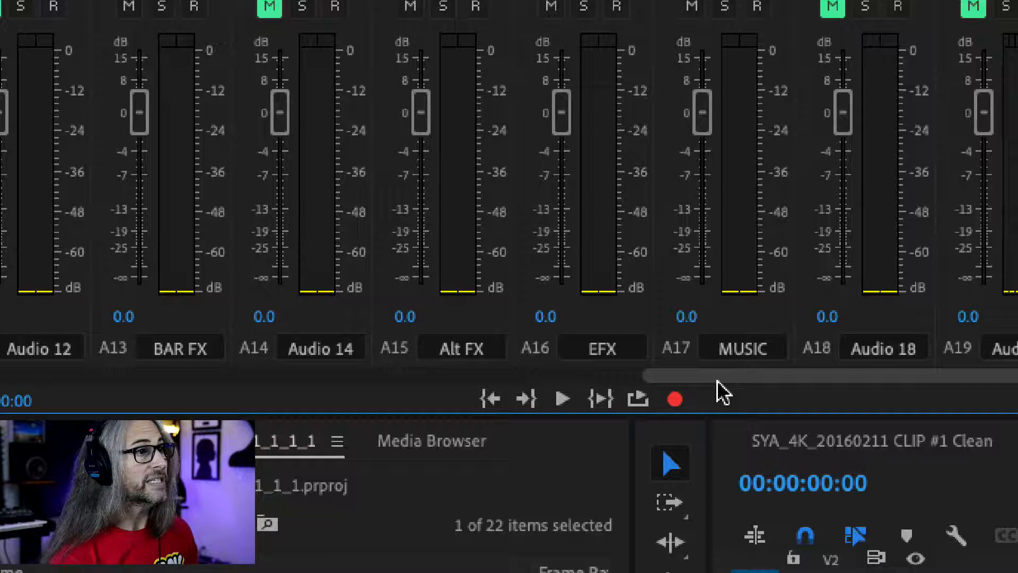
pyautogui.moveTo(747, 343)
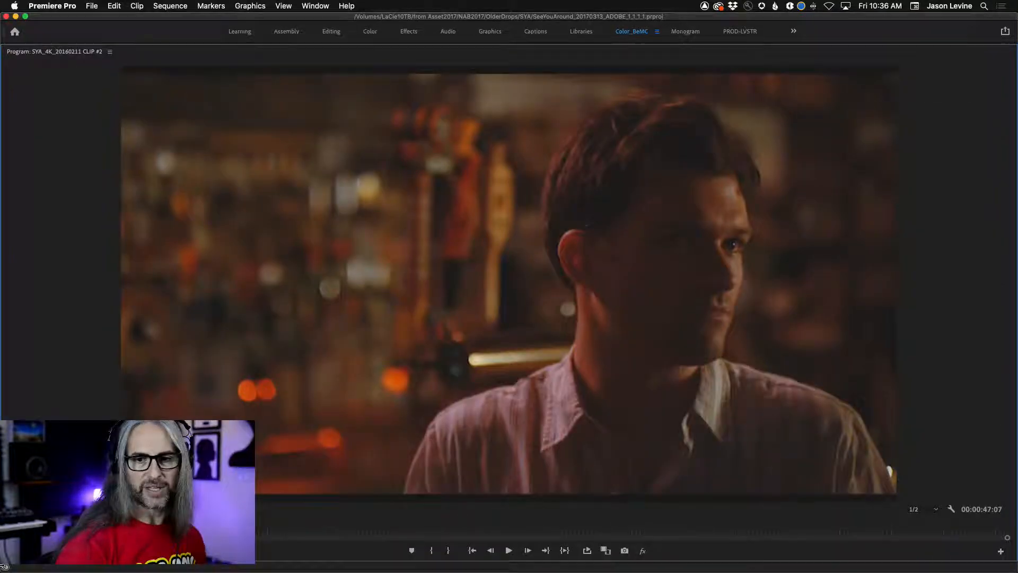
pyautogui.click(509, 551)
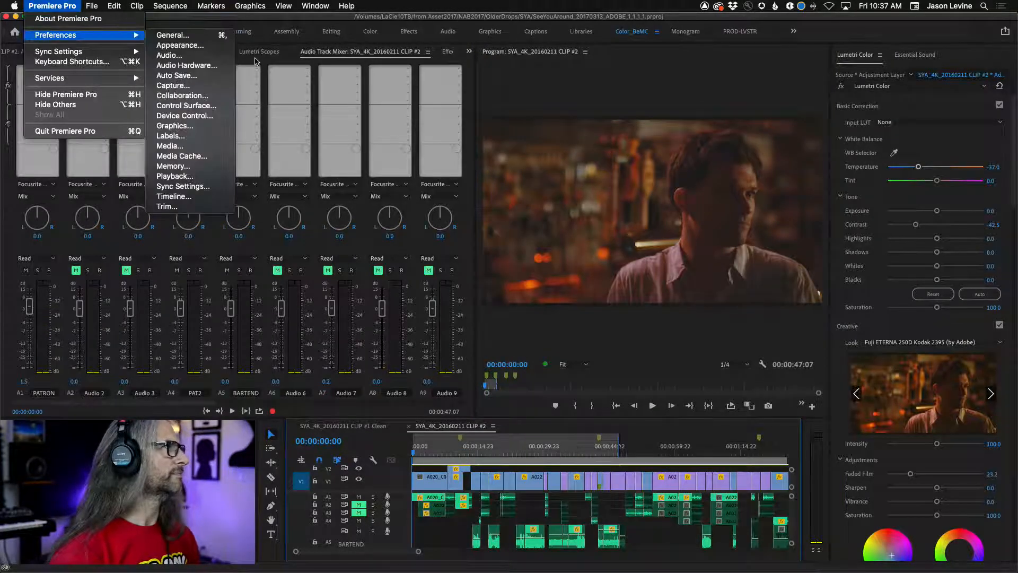
# - Set the Audio Hardware I/O buffer size to 512 samples and confirm
pyautogui.click(187, 65)
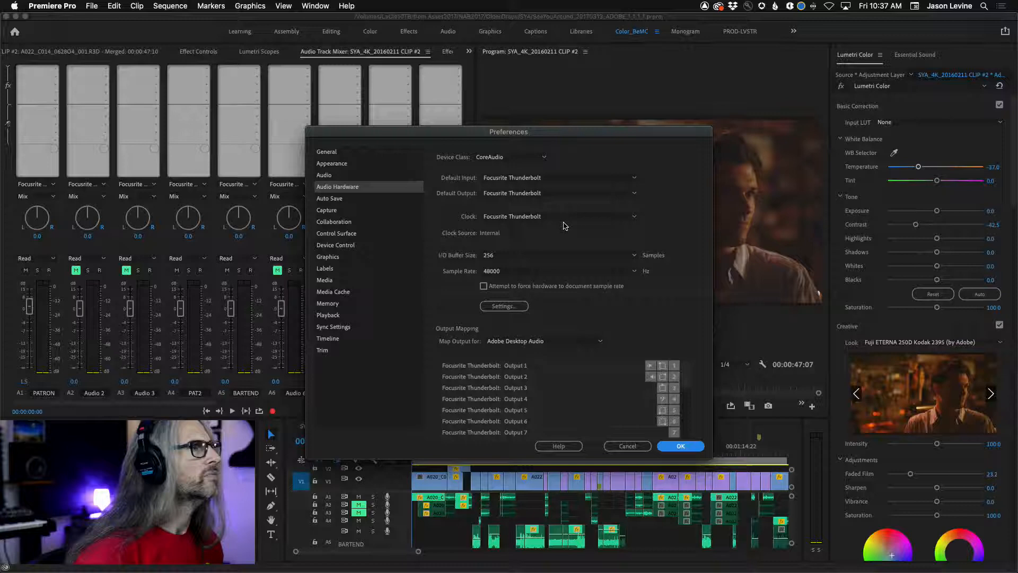
pyautogui.moveTo(567, 273)
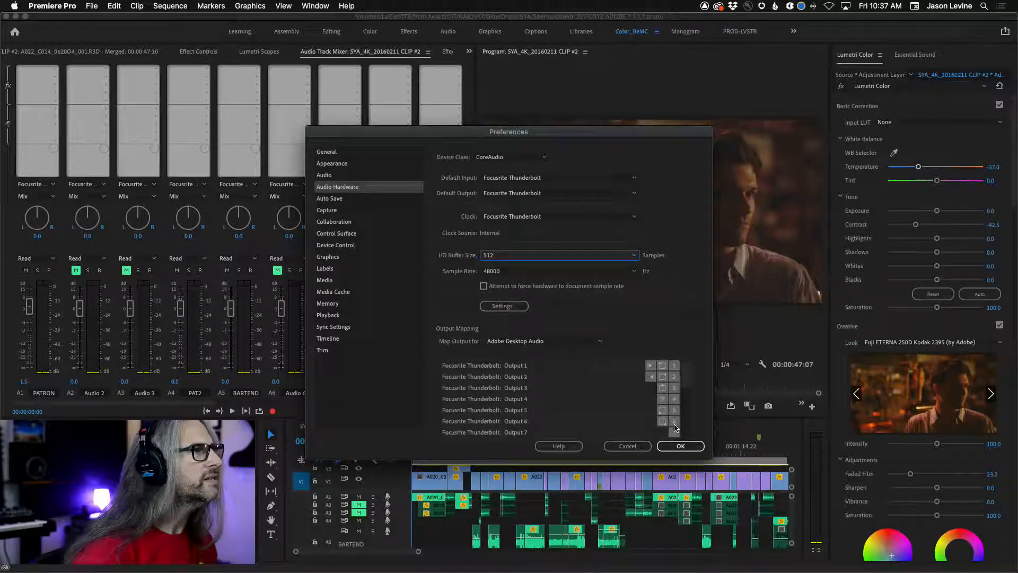
pyautogui.click(679, 446)
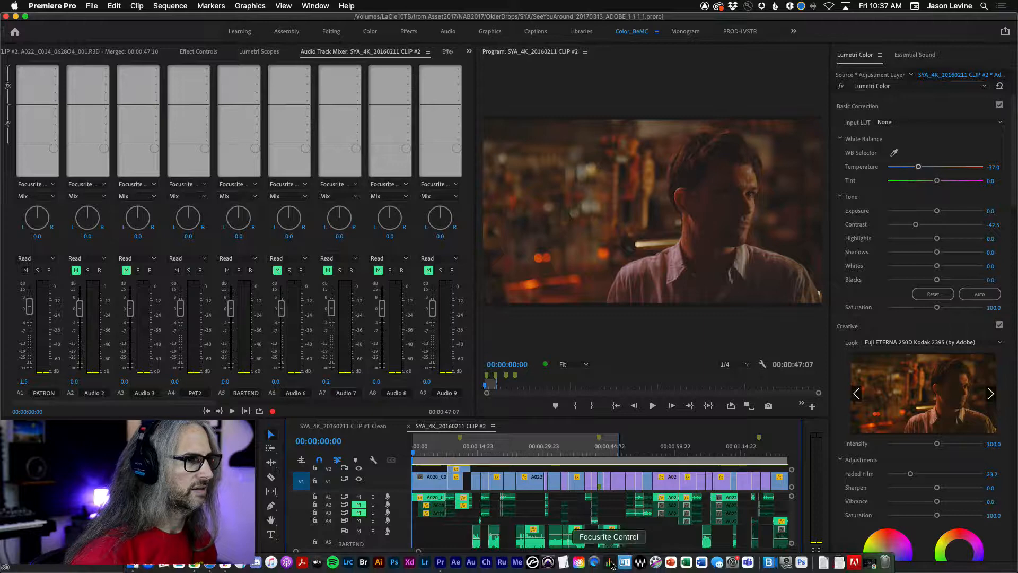
pyautogui.click(609, 562)
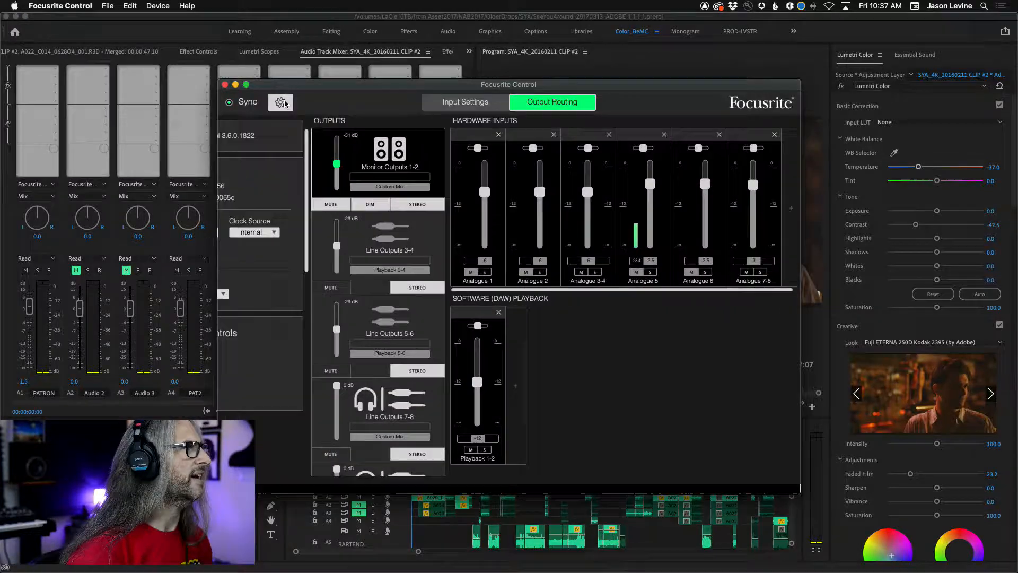
pyautogui.click(280, 102)
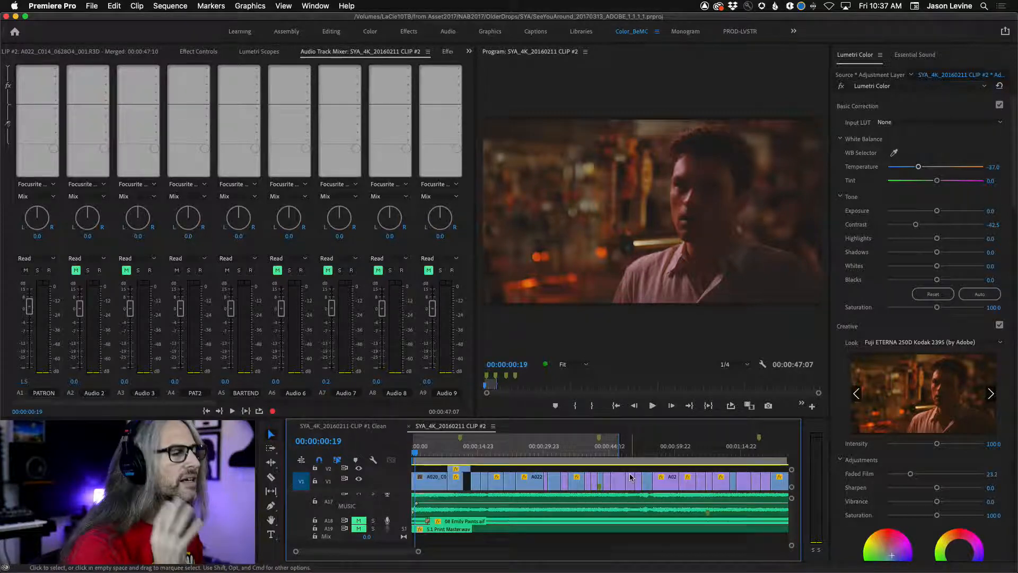
# - Open the Music.wav clip from the timeline so its stereo waveform loads in the Source Monitor
pyautogui.click(481, 510)
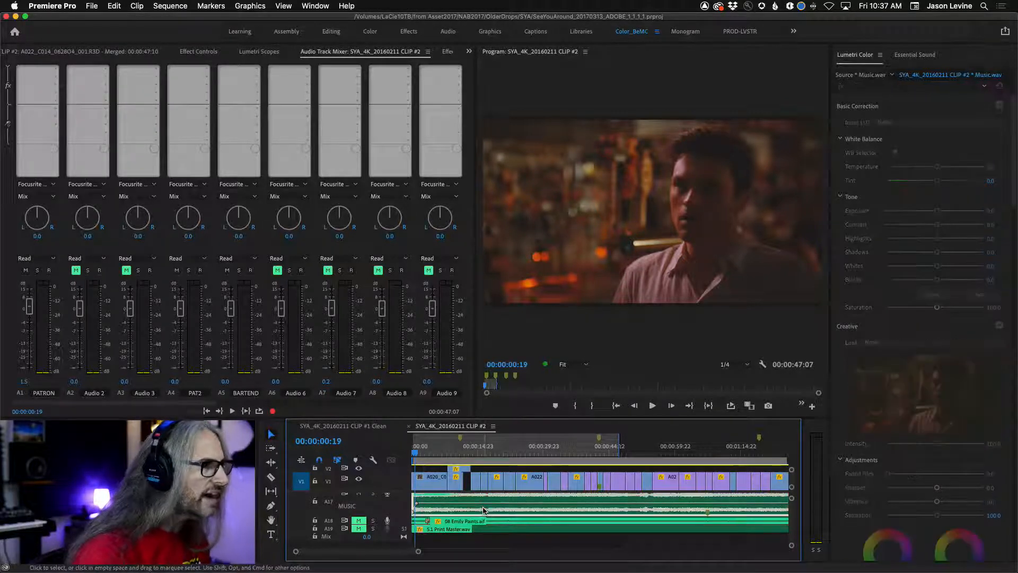
pyautogui.rightClick(484, 510)
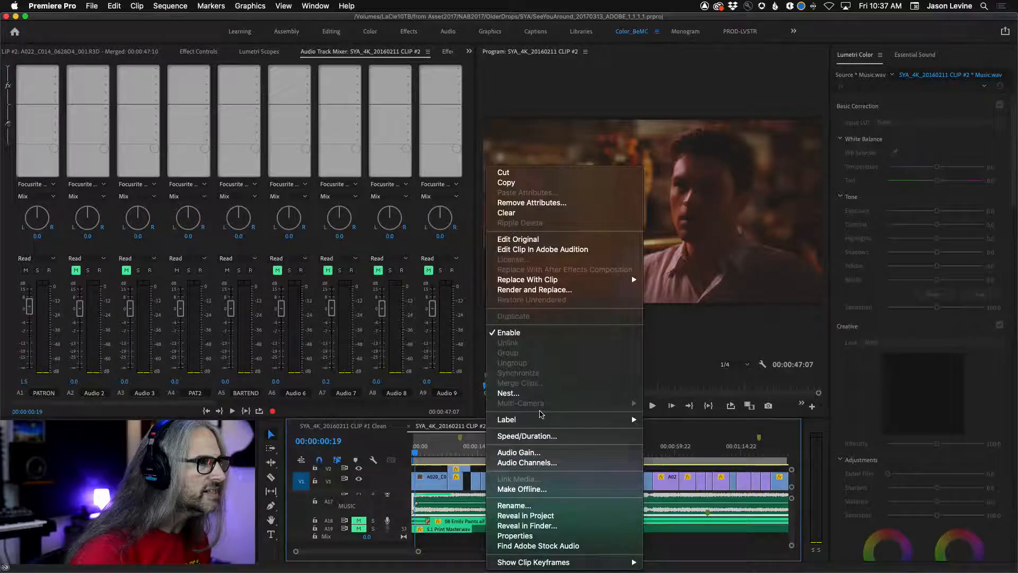
pyautogui.moveTo(565, 525)
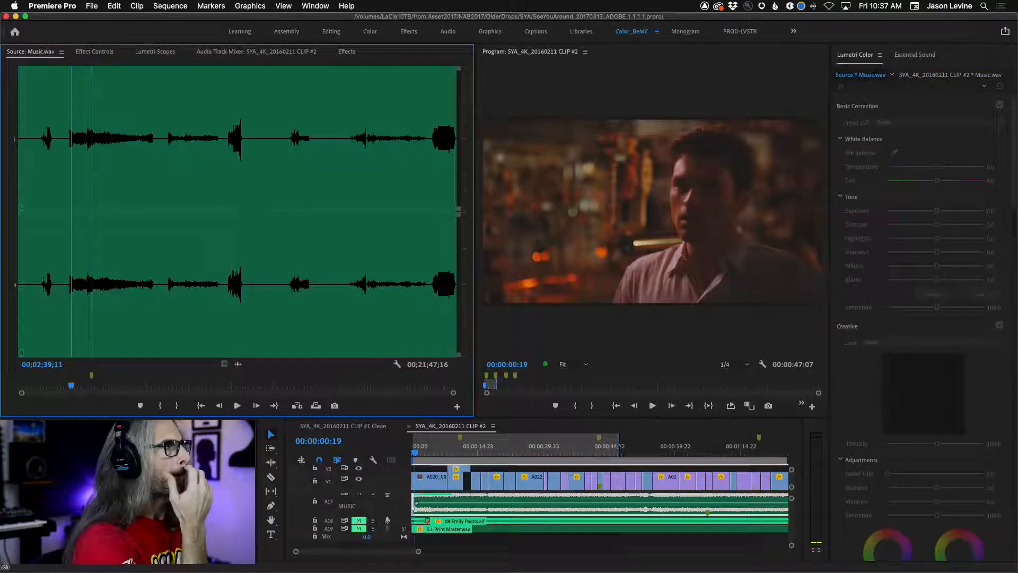
pyautogui.moveTo(394, 433)
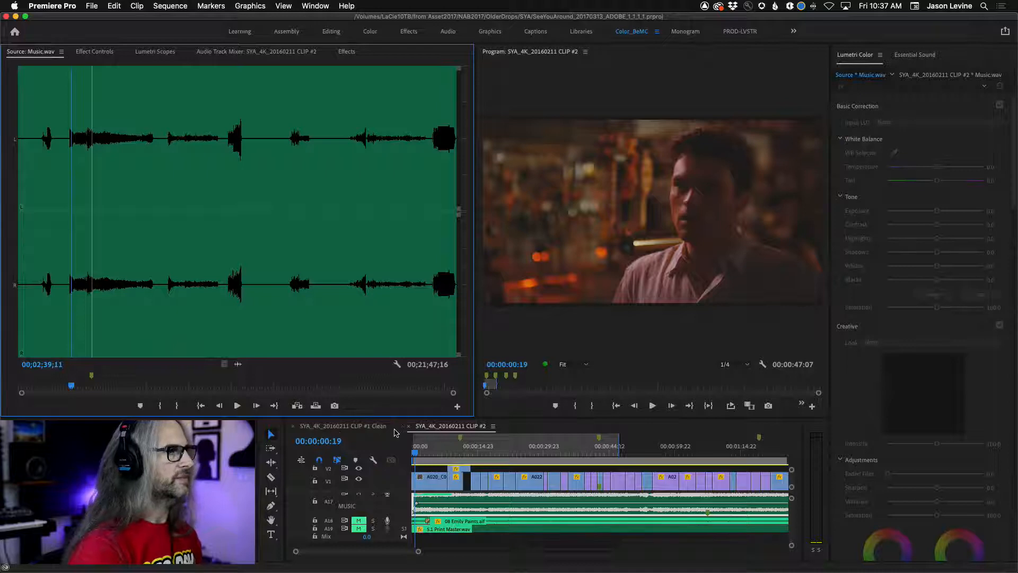
pyautogui.click(92, 6)
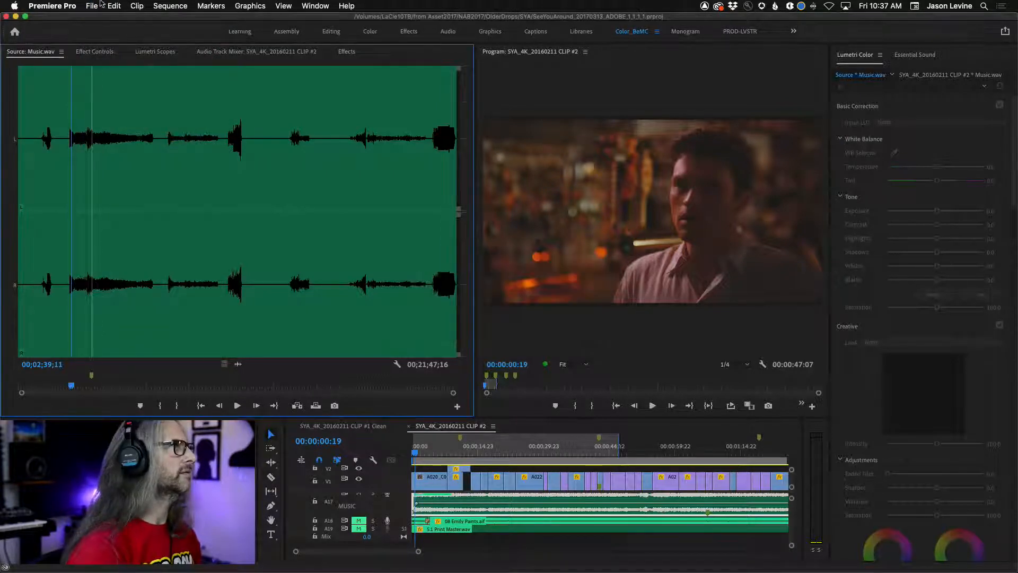
pyautogui.click(93, 6)
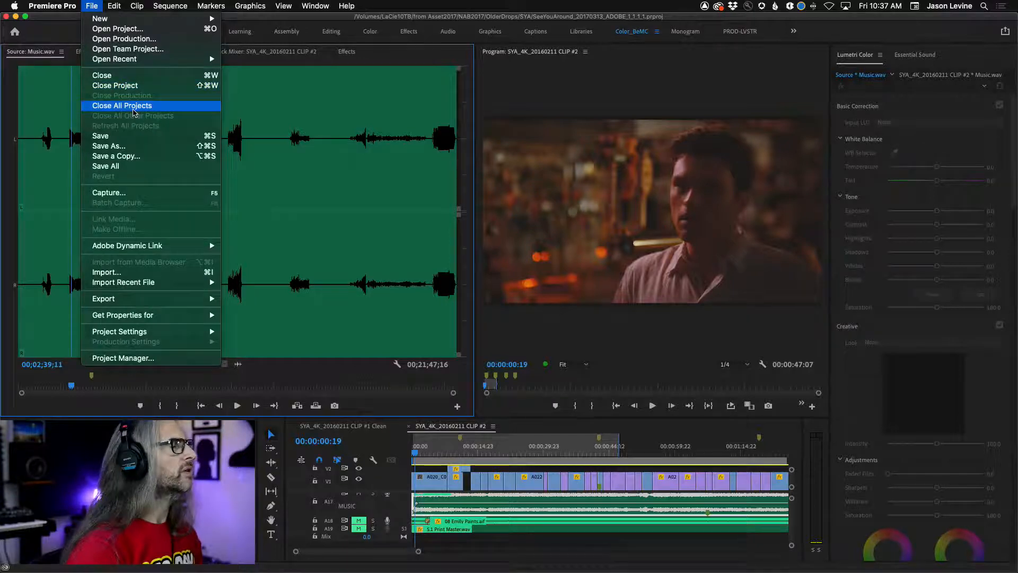
# - Close all projects, reopen the project and acknowledge the obsolete EQ effect warning
pyautogui.click(122, 105)
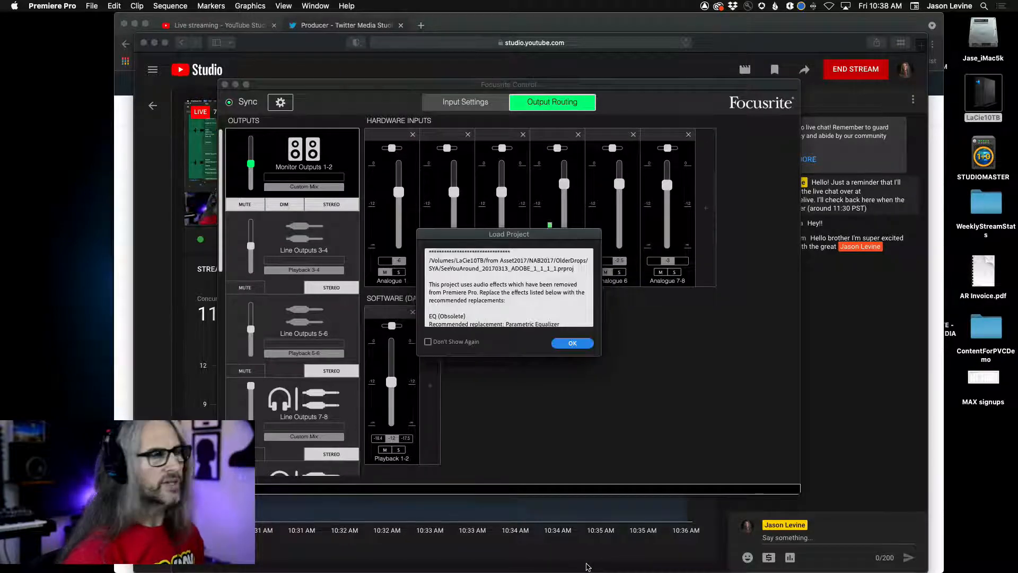
pyautogui.click(571, 342)
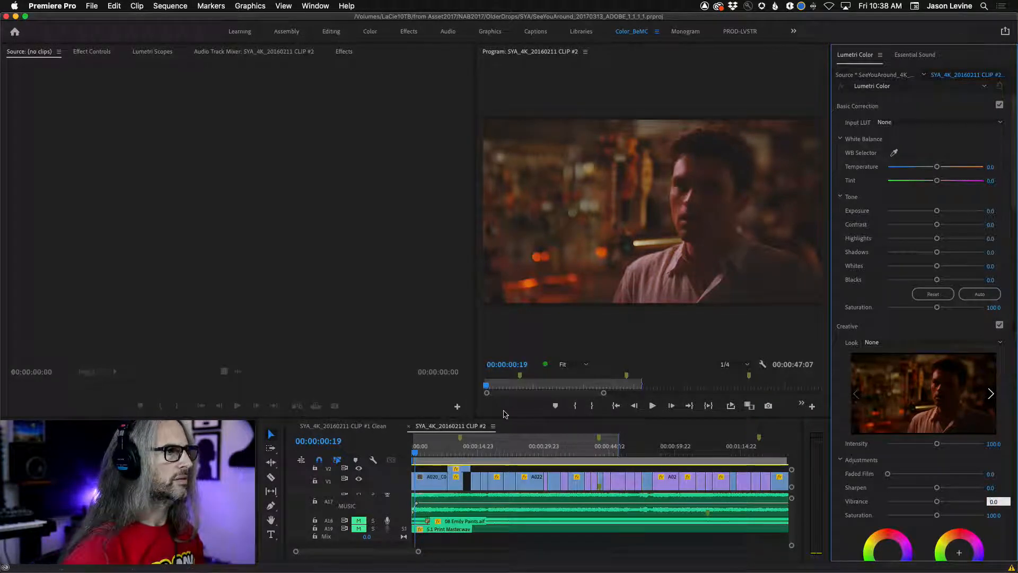
pyautogui.click(653, 406)
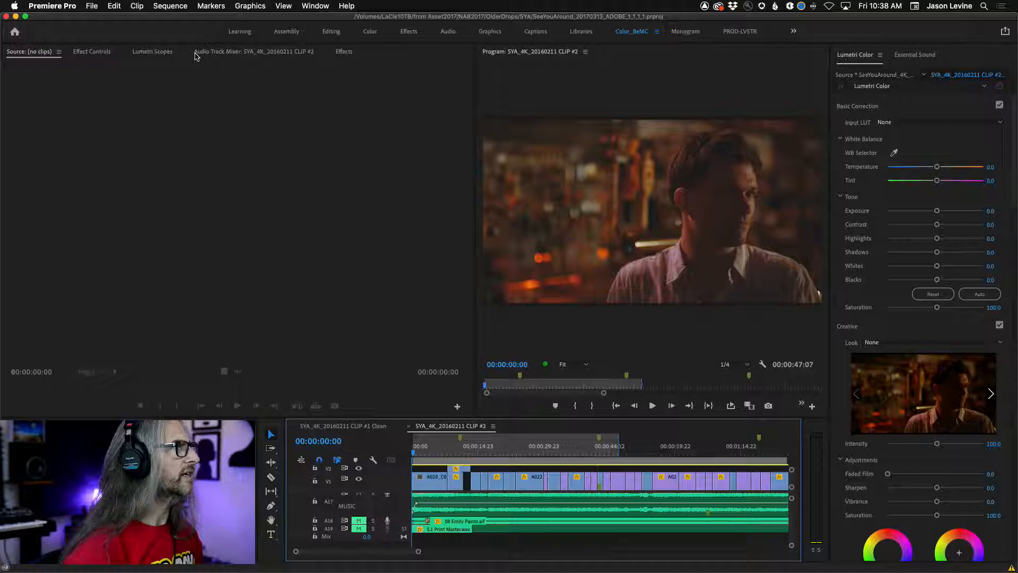
# - Show the Audio Track Mixer with its nine Focusrite tracks beside the Program monitor
pyautogui.click(253, 51)
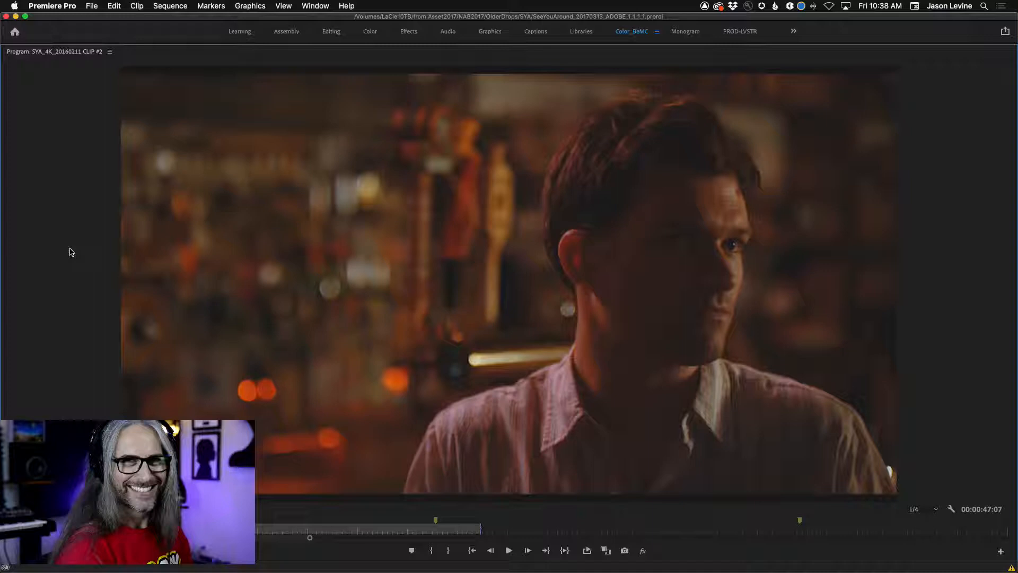
pyautogui.click(508, 550)
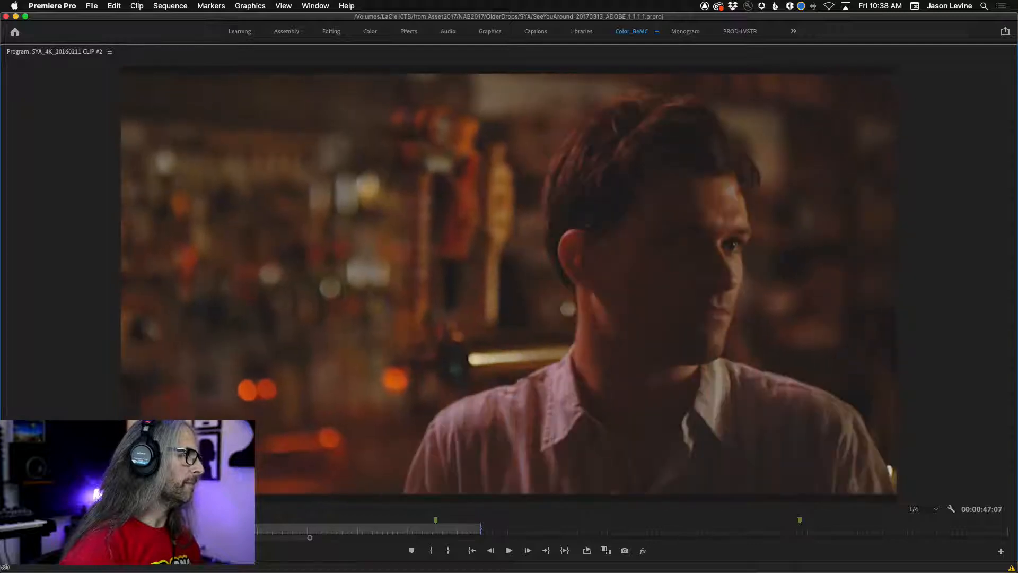
pyautogui.click(508, 550)
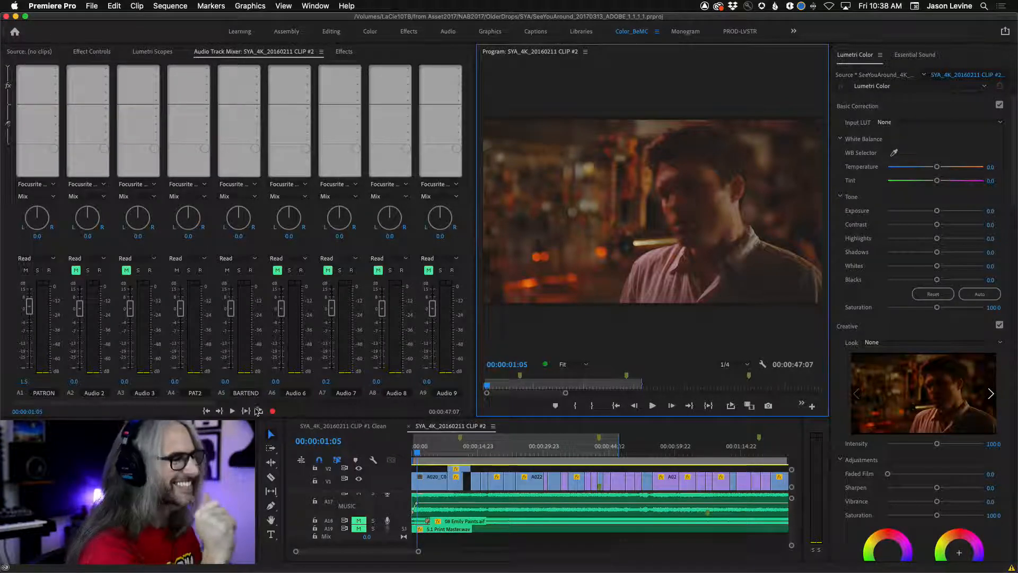
pyautogui.moveTo(470, 563)
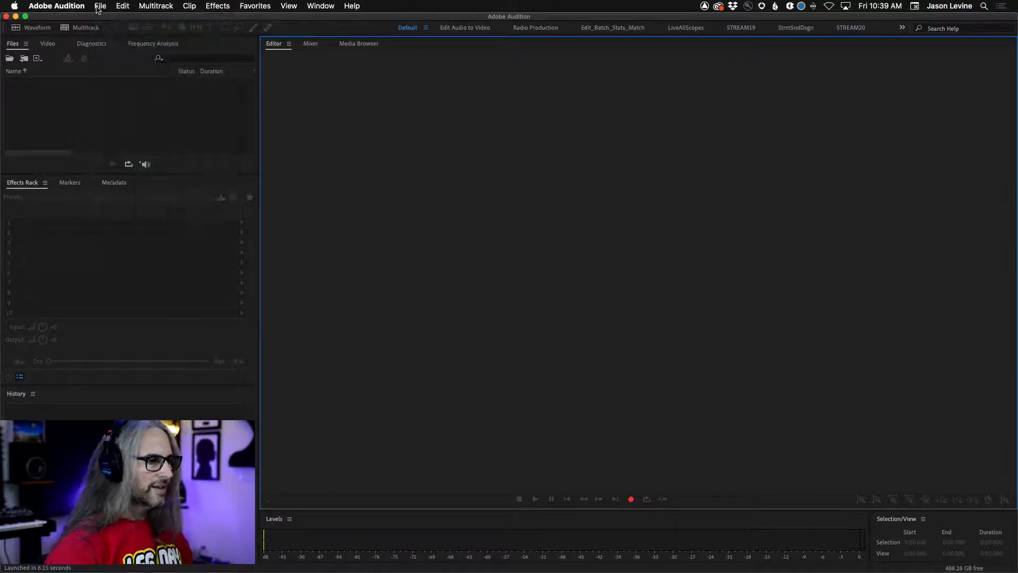
pyautogui.click(99, 6)
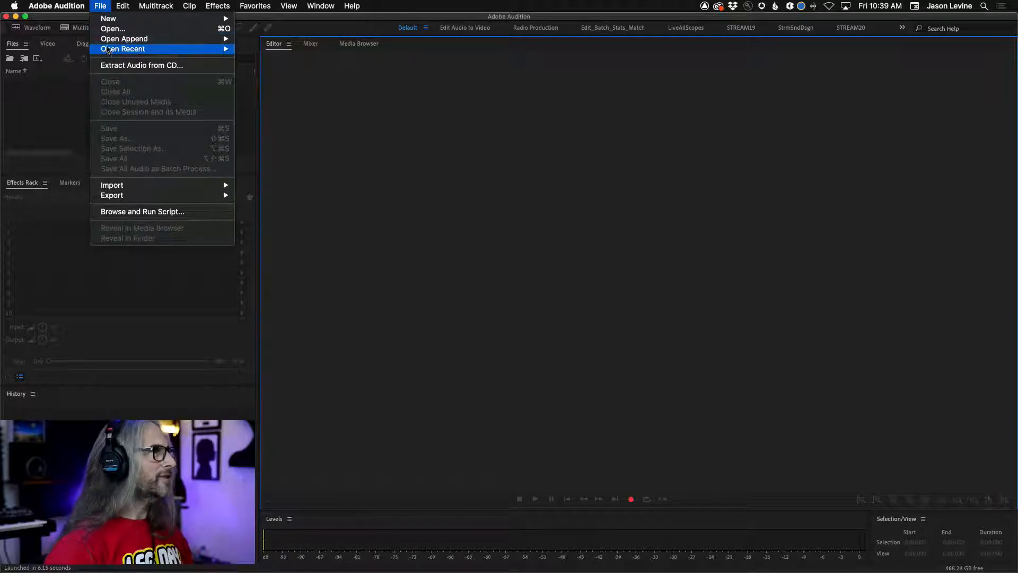
pyautogui.click(123, 49)
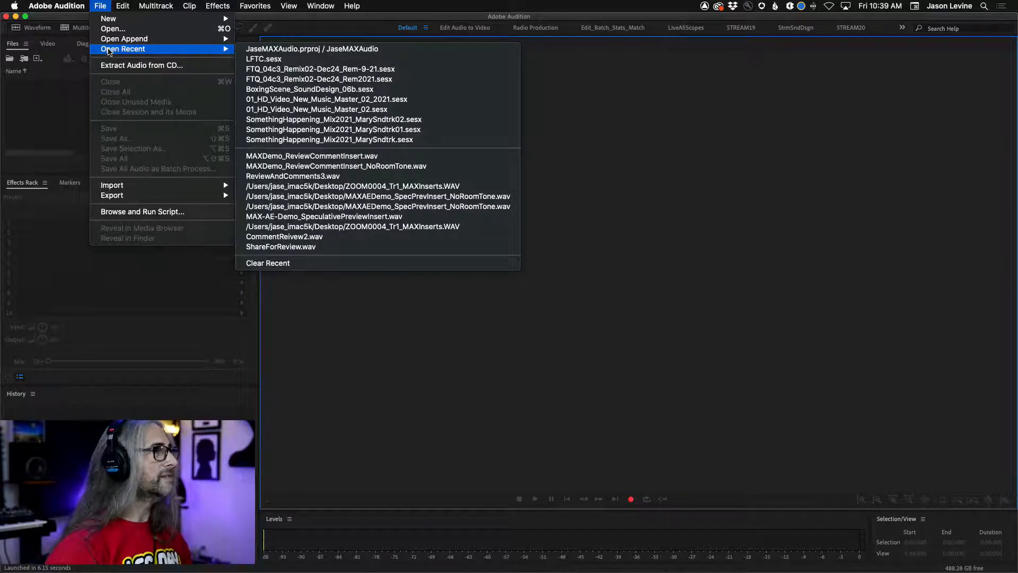
pyautogui.moveTo(265, 59)
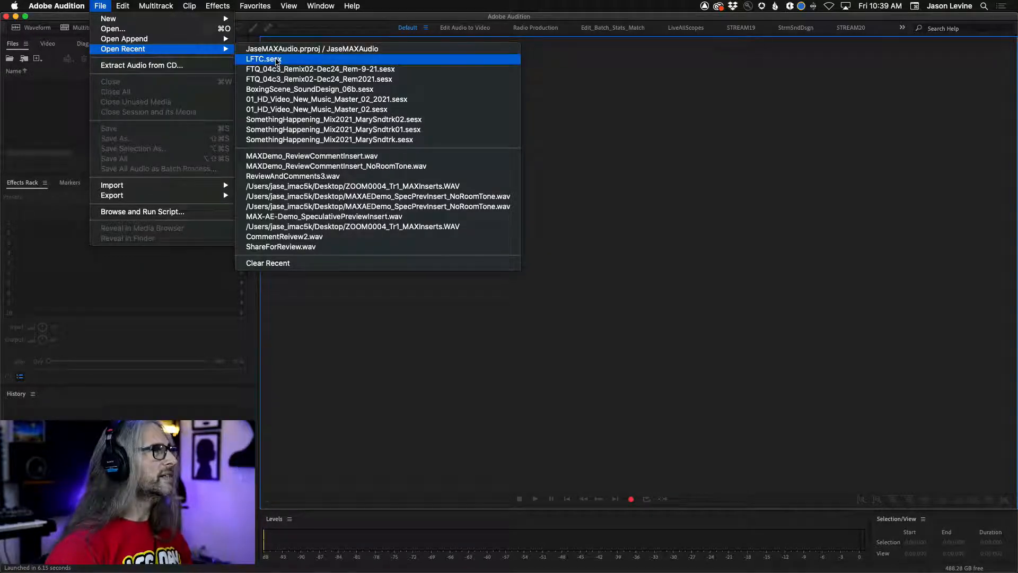
pyautogui.click(263, 59)
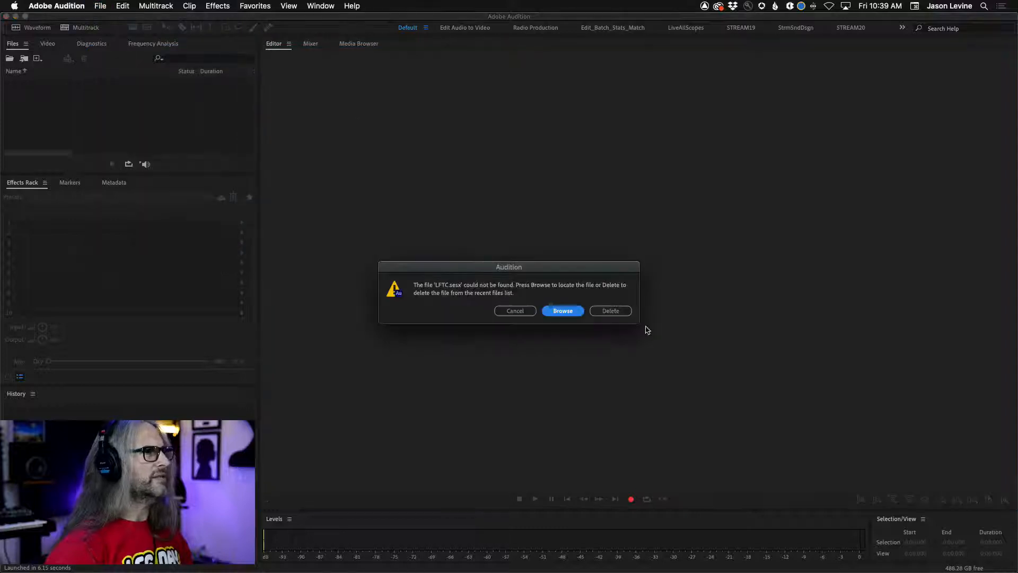
pyautogui.click(100, 6)
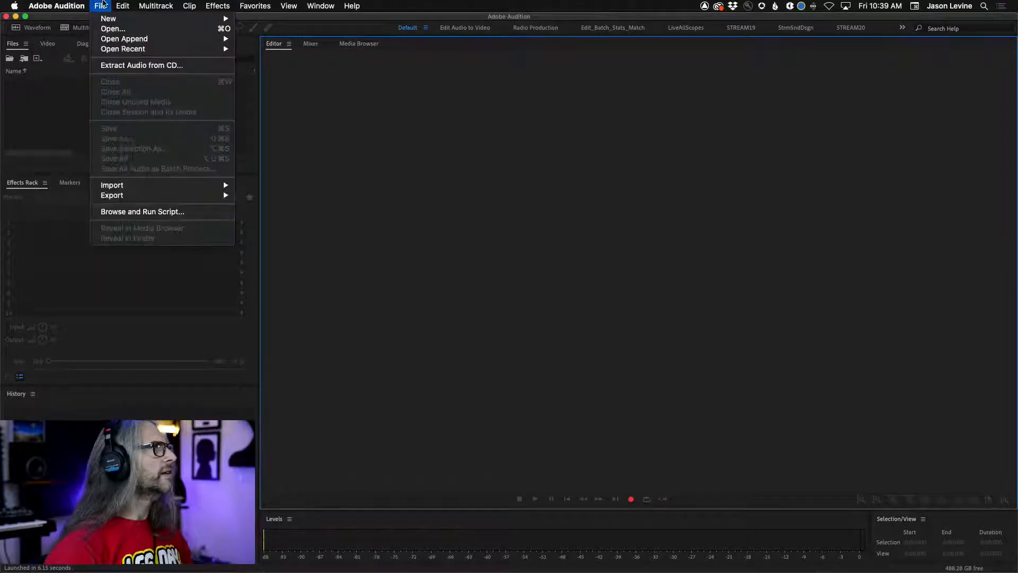
pyautogui.click(498, 280)
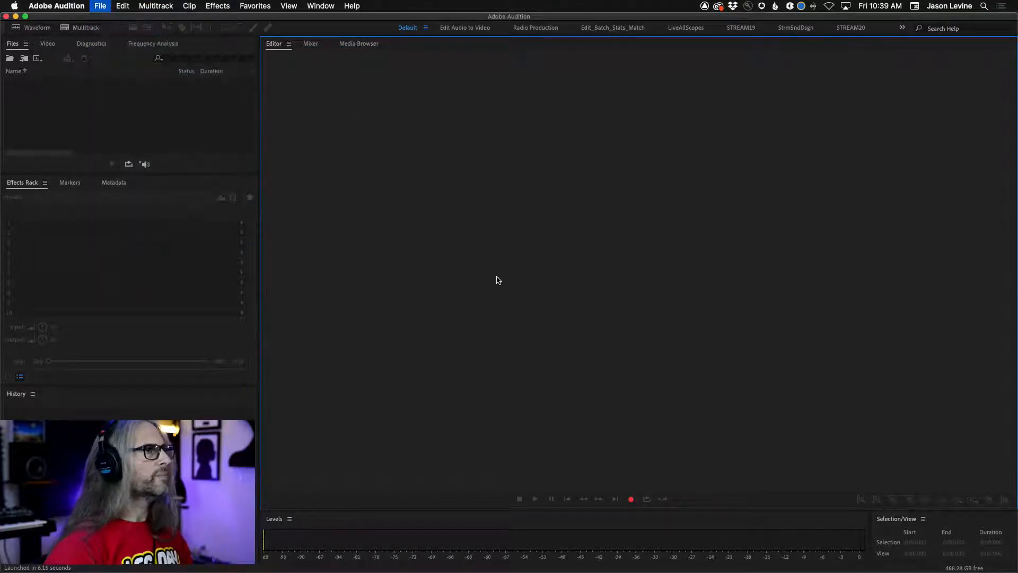
# - Open MasterclassPromo.mp4 from the external drive's 2021 folder into the Audition editor
pyautogui.click(100, 6)
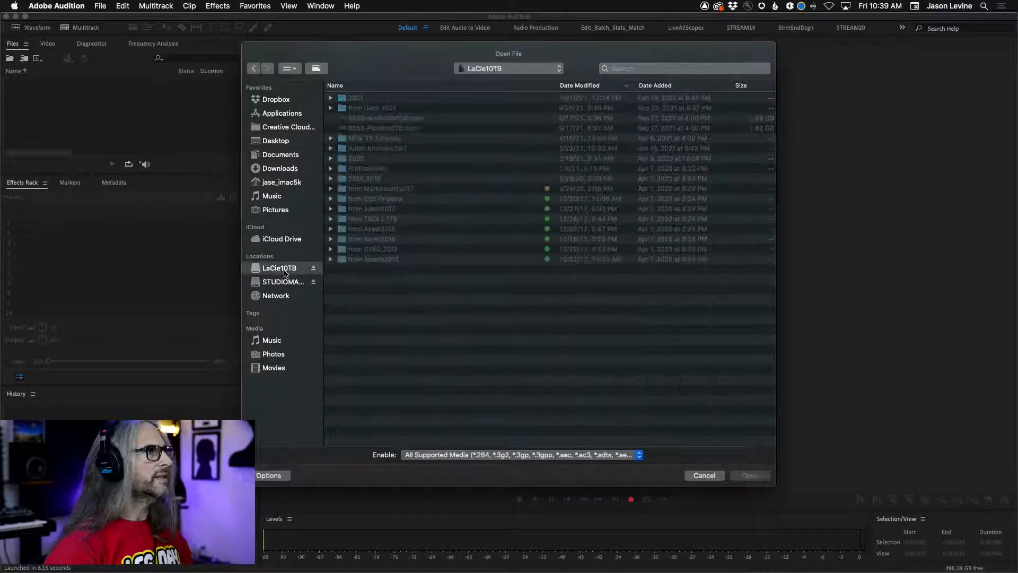
pyautogui.doubleClick(355, 98)
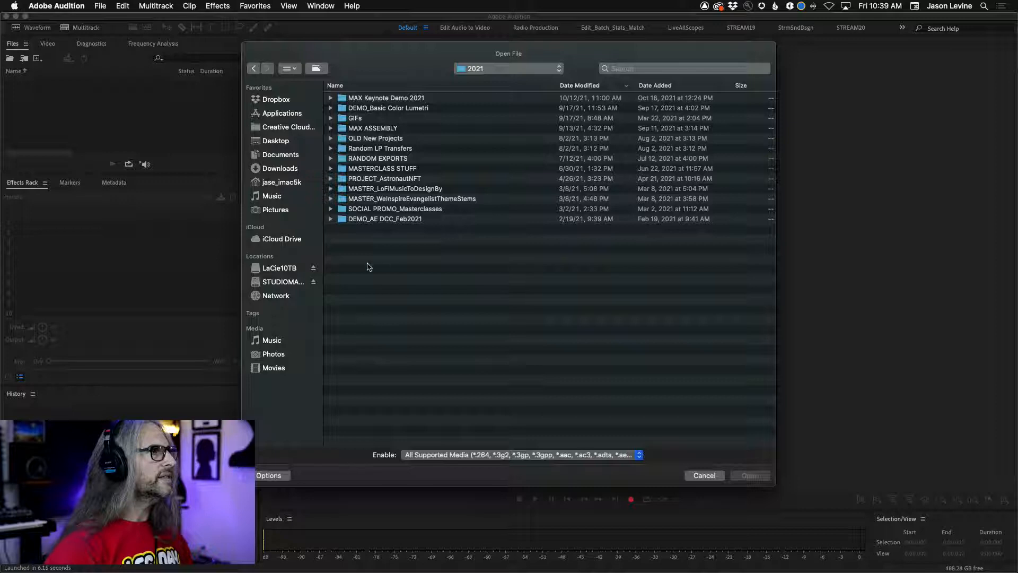
pyautogui.click(377, 158)
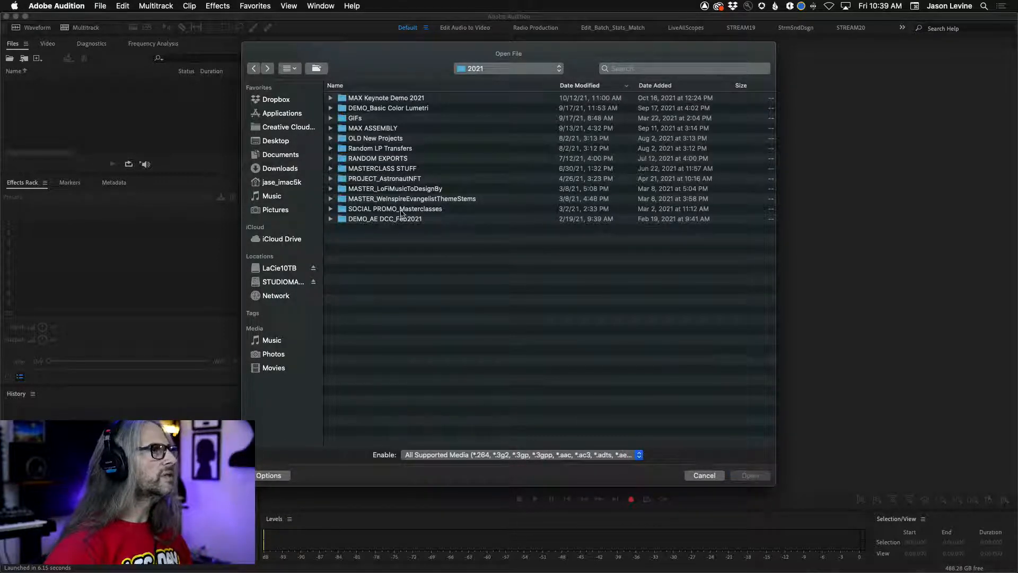
pyautogui.moveTo(327, 145)
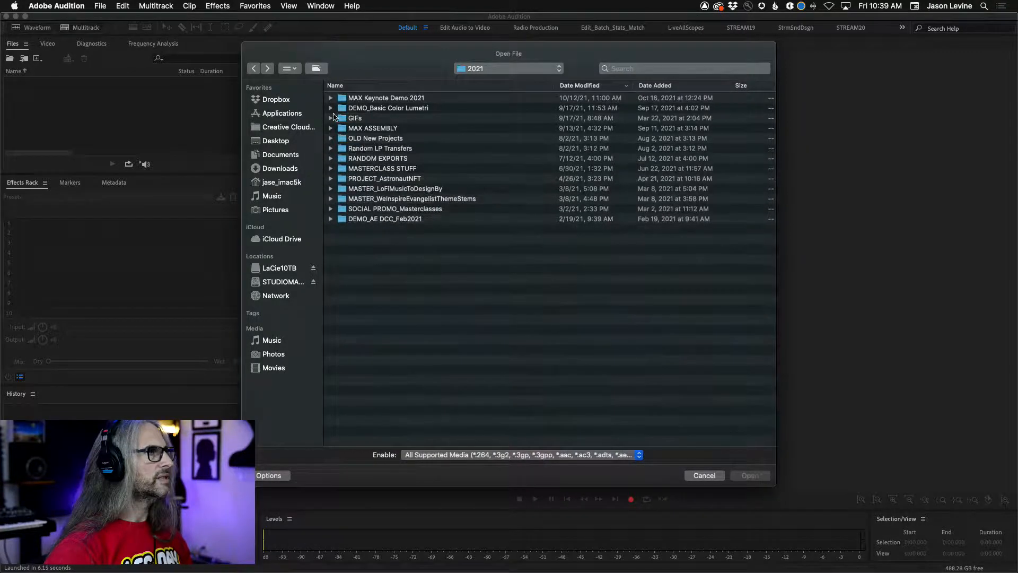
pyautogui.click(705, 475)
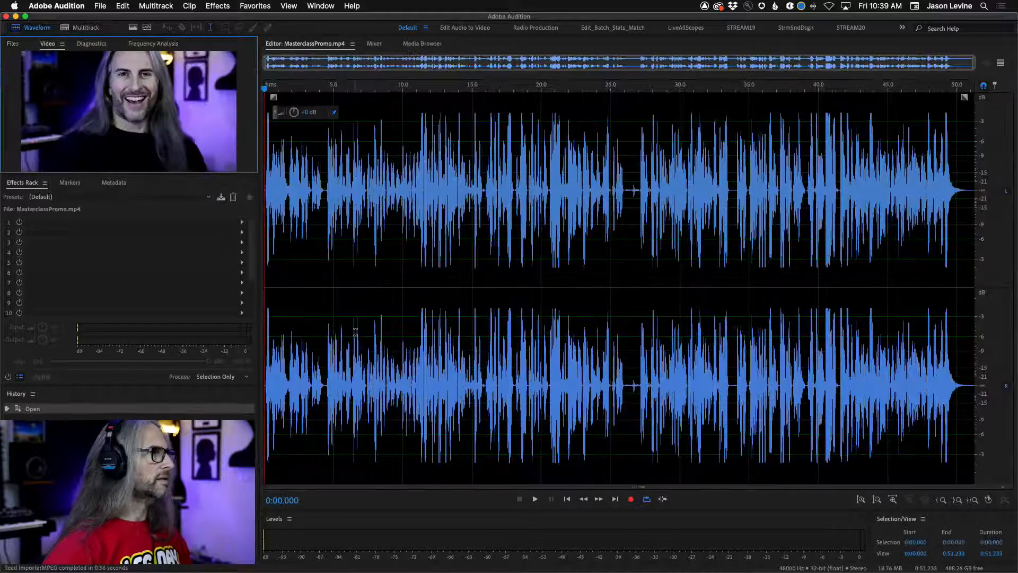
pyautogui.click(534, 498)
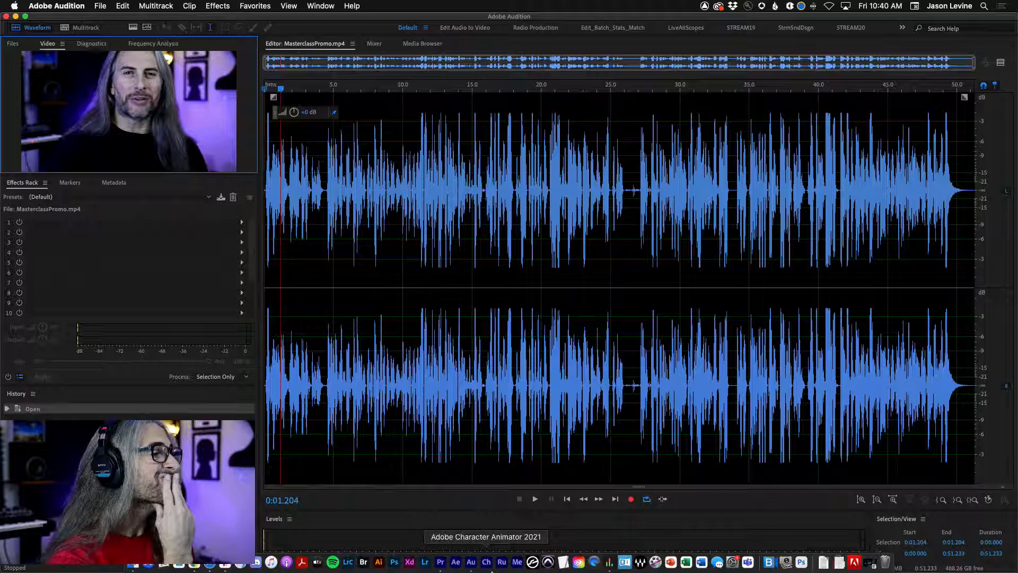
pyautogui.moveTo(245, 564)
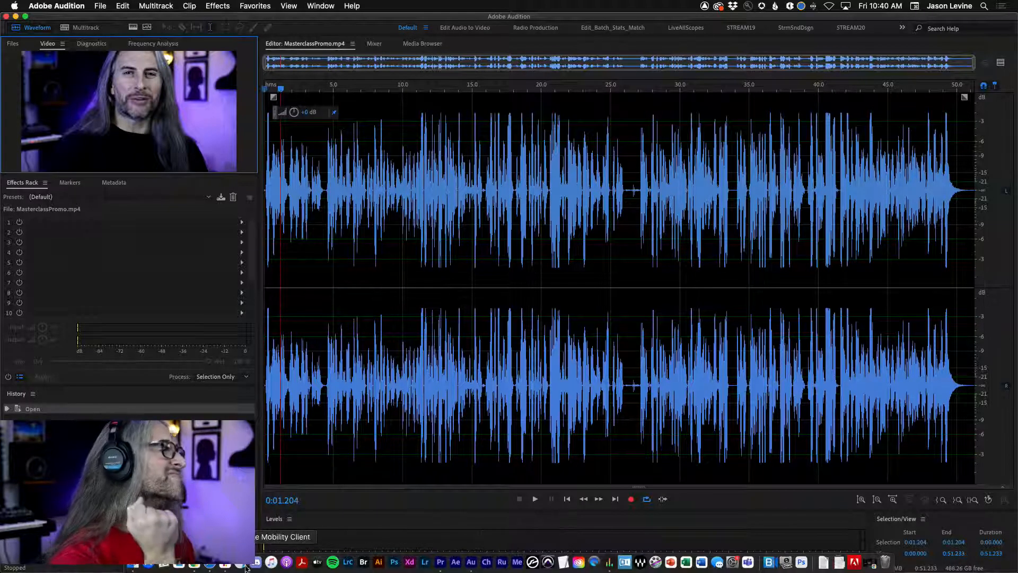